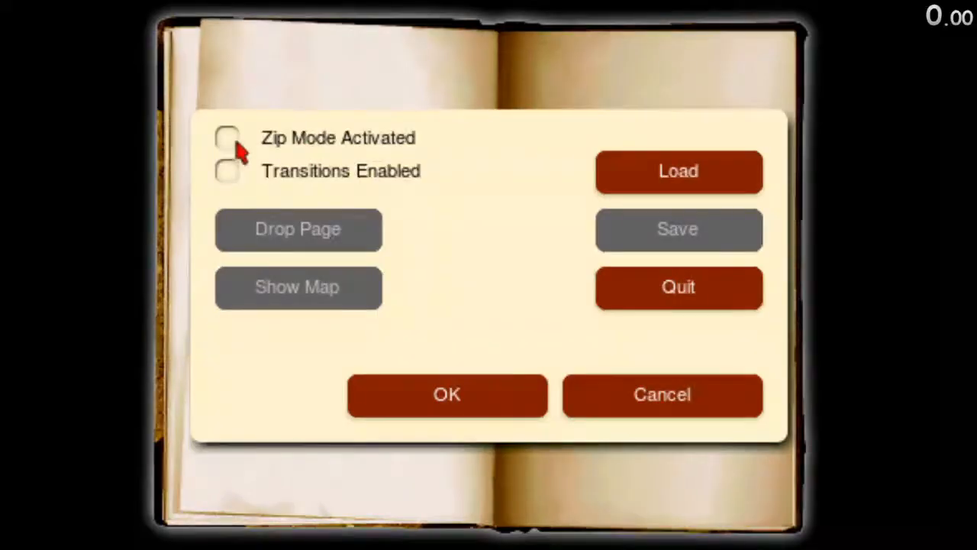
Step: Tick the Zip Mode Activated checkbox in the options book
left_click(446, 394)
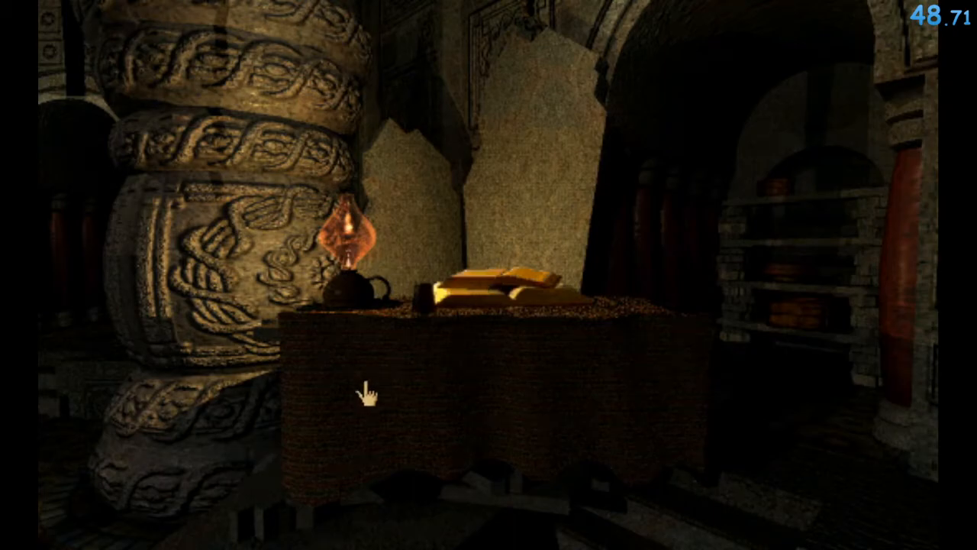
mouse_move(260, 435)
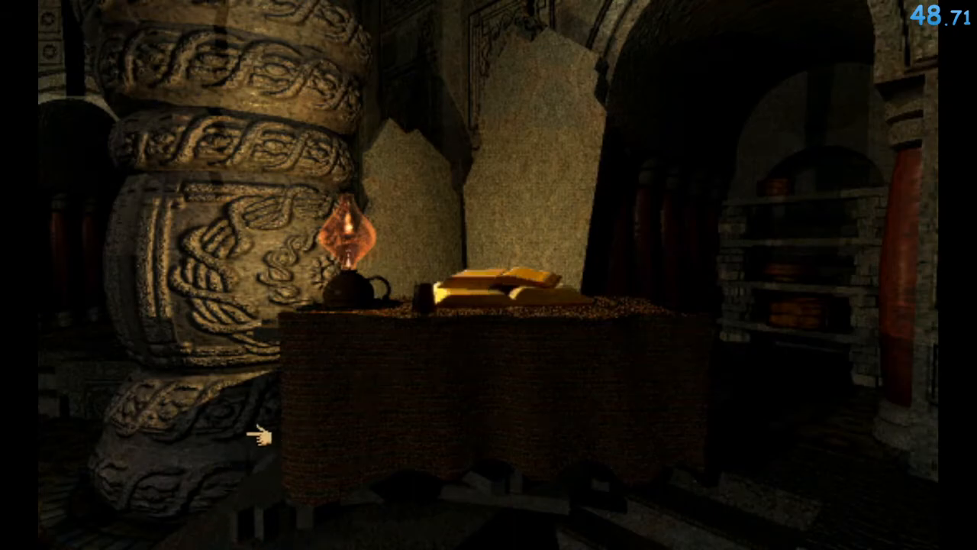
mouse_move(513, 391)
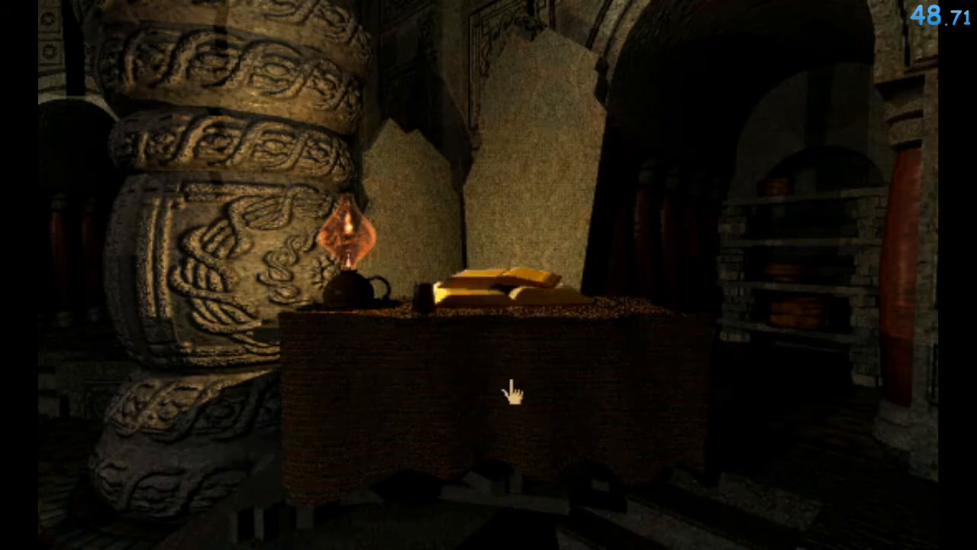